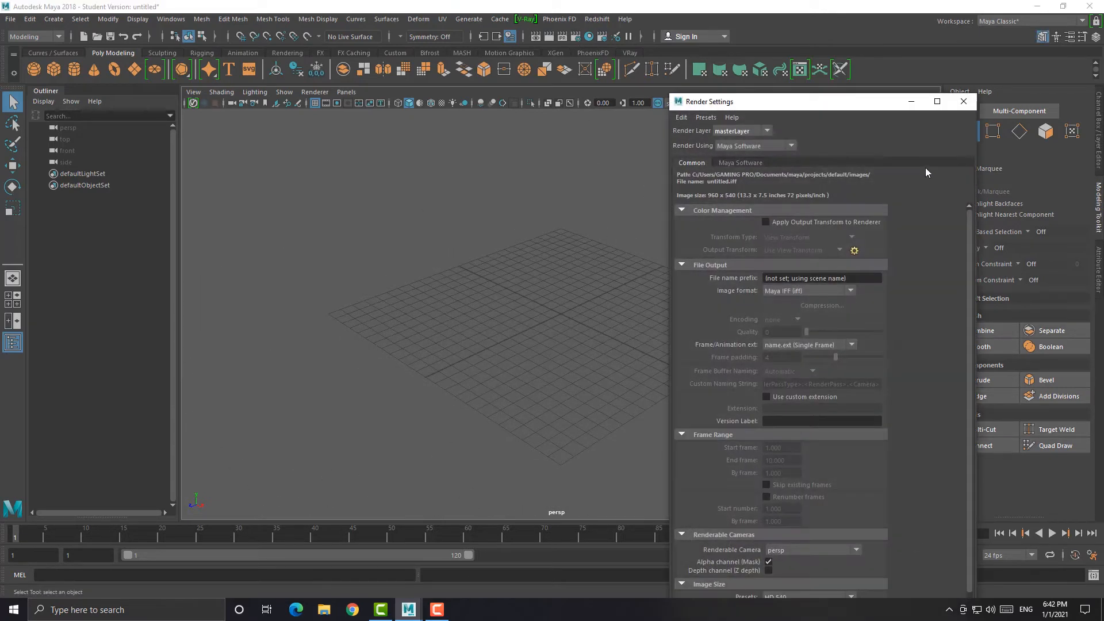
Keep Maya Software as renderer and set Image Size Presets to HD 1080 (1920 x 1080)
click(964, 101)
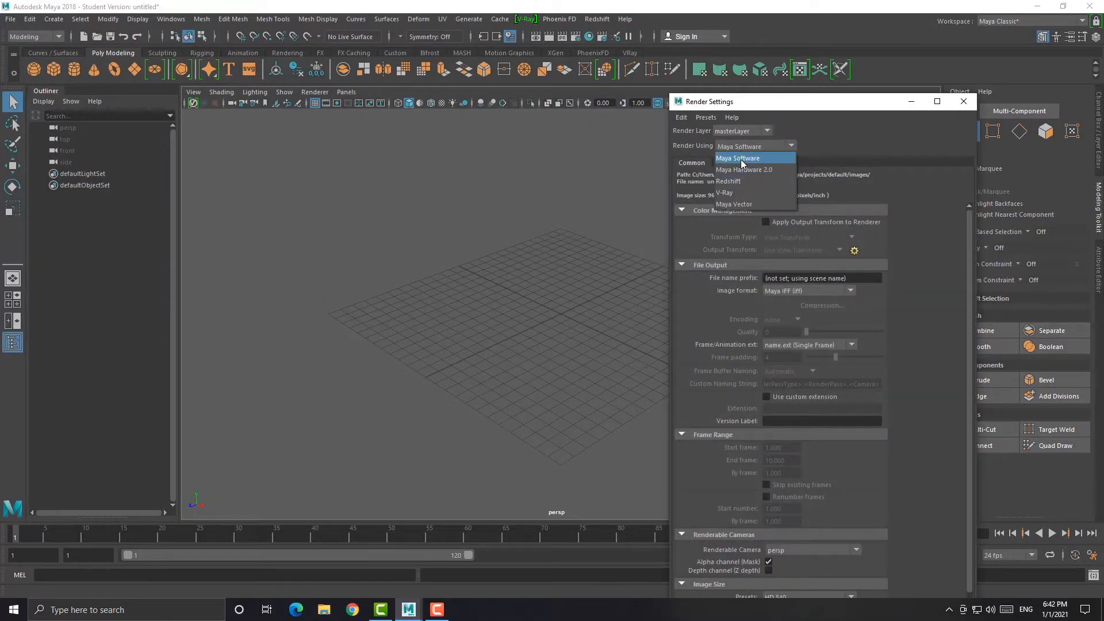
click(737, 158)
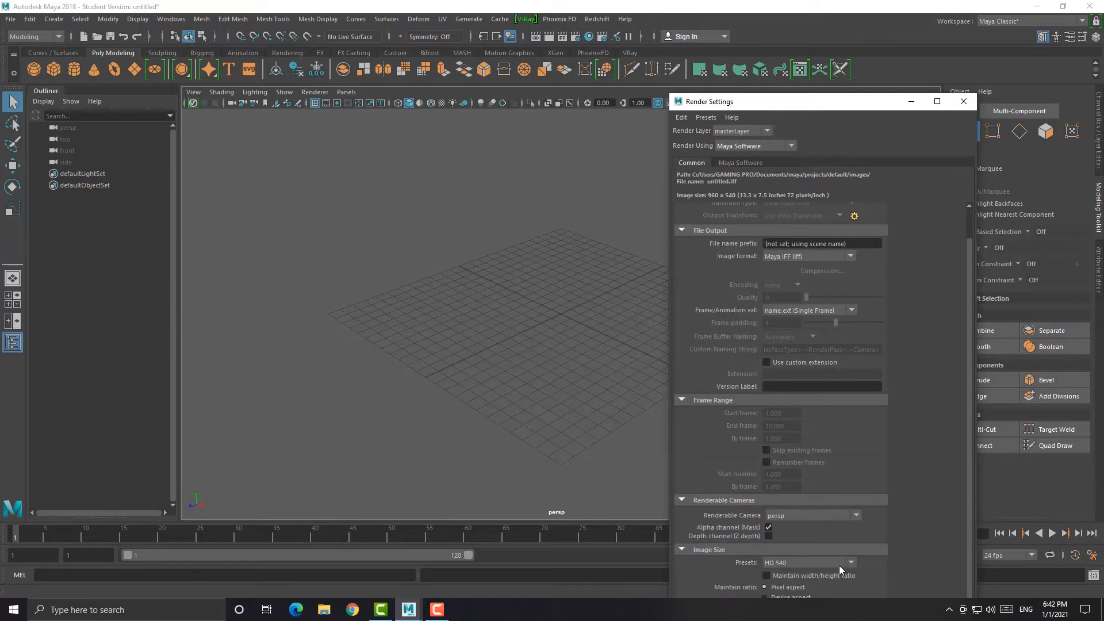
click(850, 563)
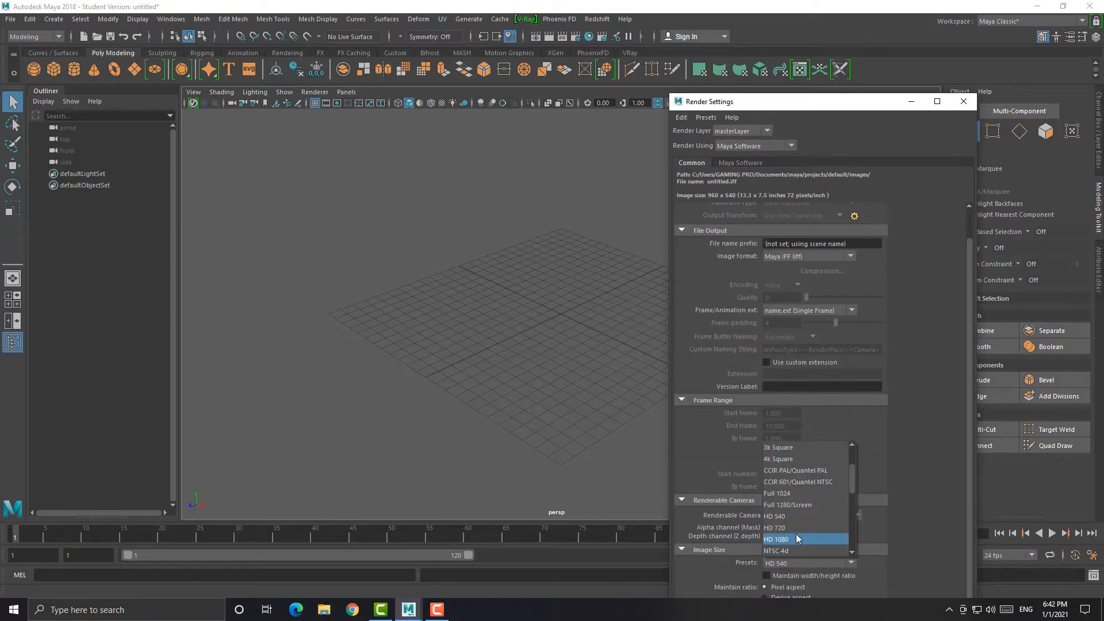
click(777, 538)
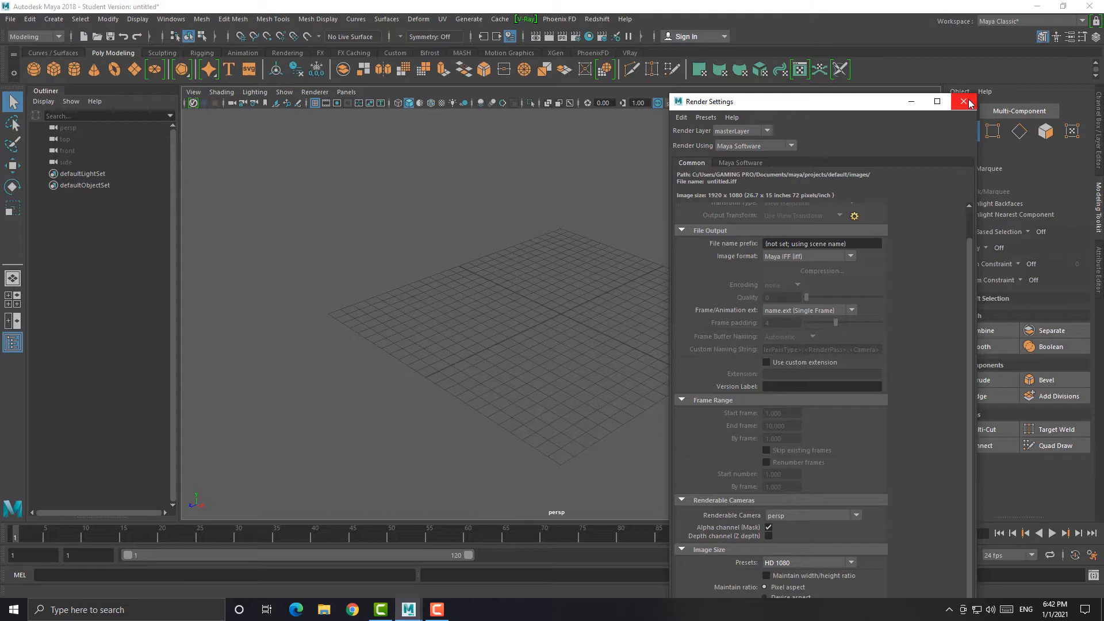
click(962, 101)
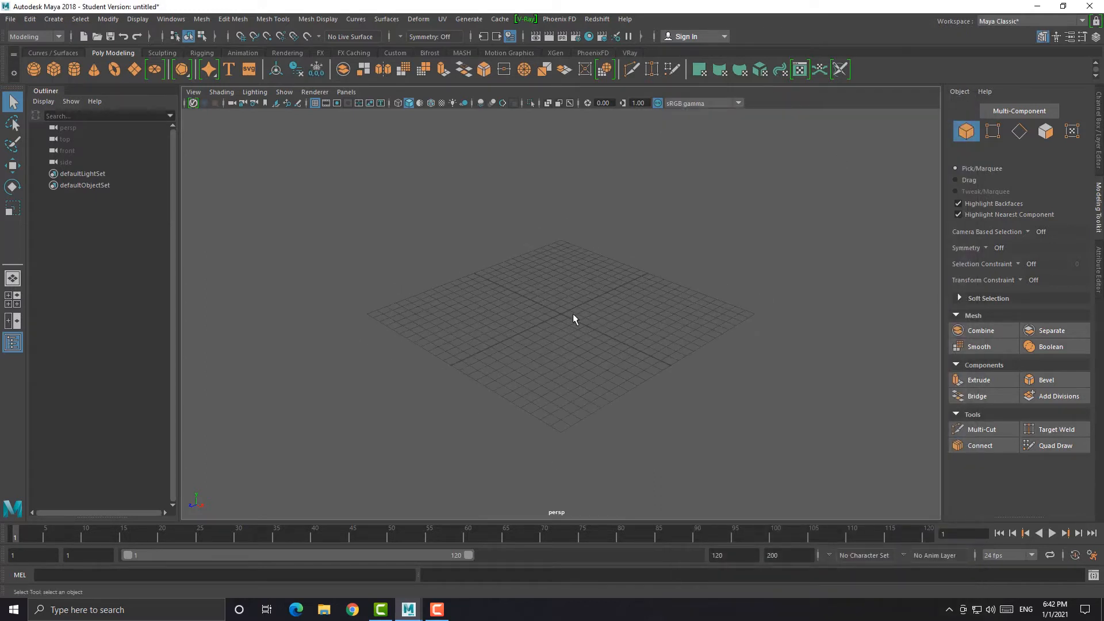
Create camera1 and keyframe it from the origin to a raised, pulled-back position over frames 1-120
click(52, 19)
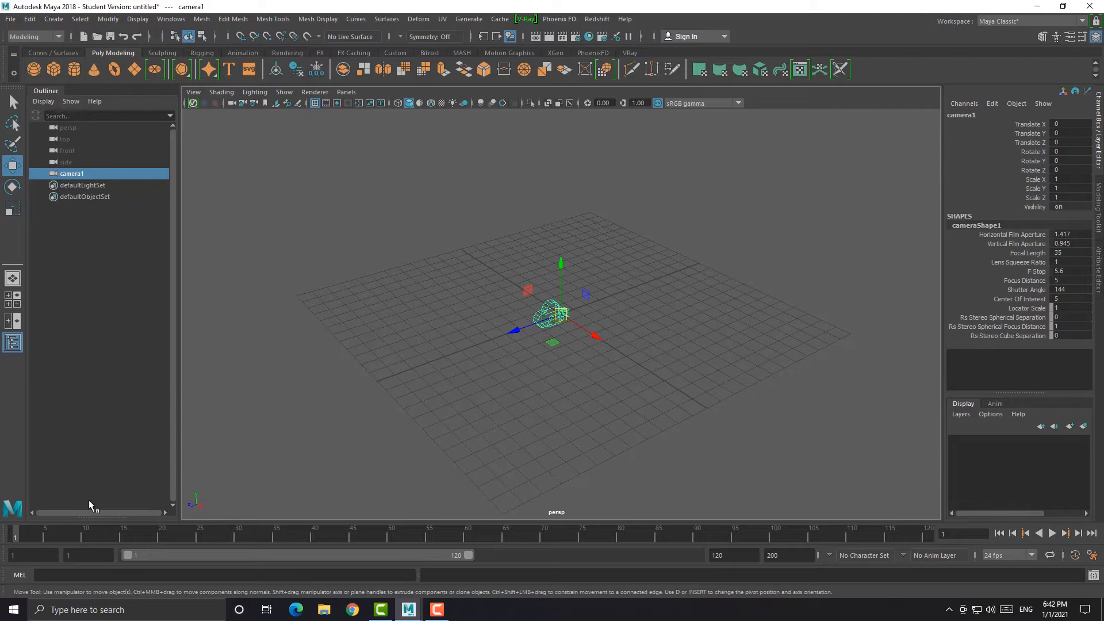
mouse_move(41, 542)
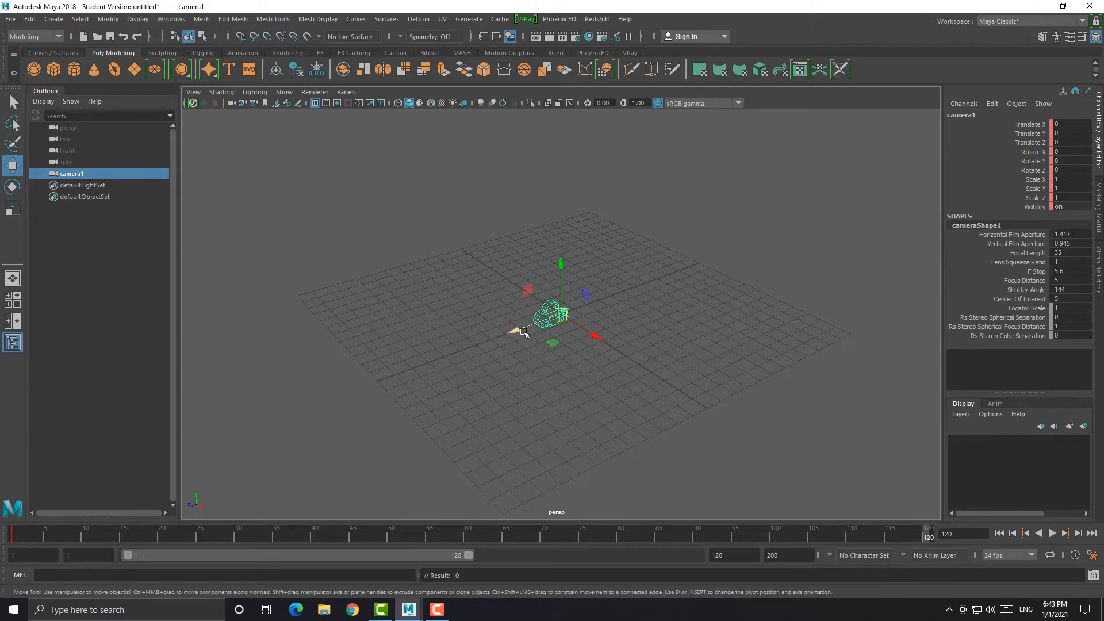
drag(560, 310, 360, 318)
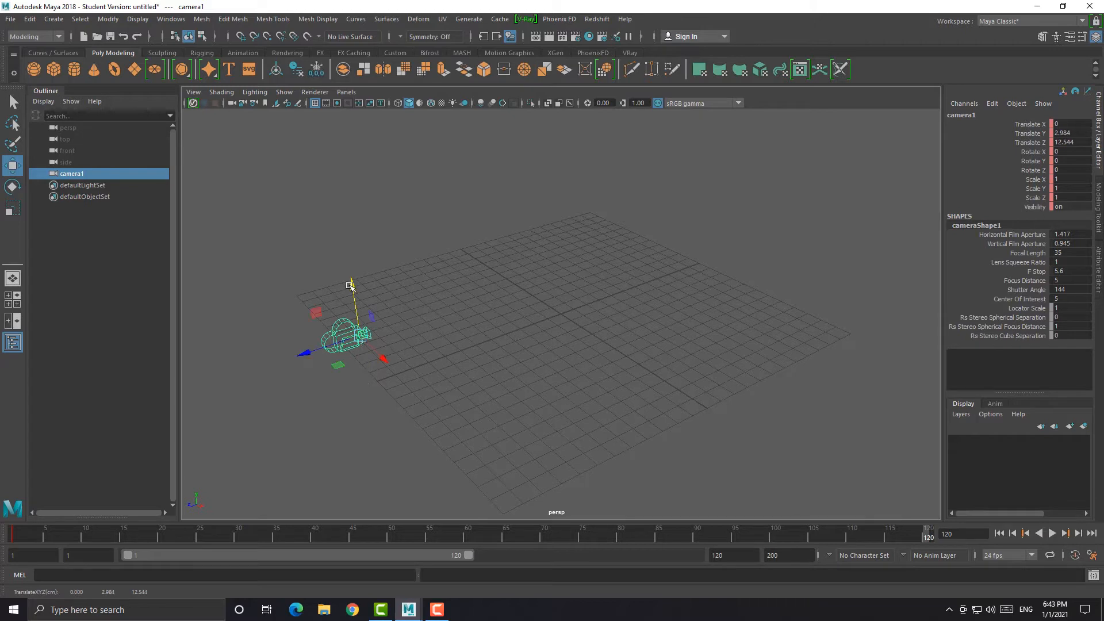
mouse_move(464, 435)
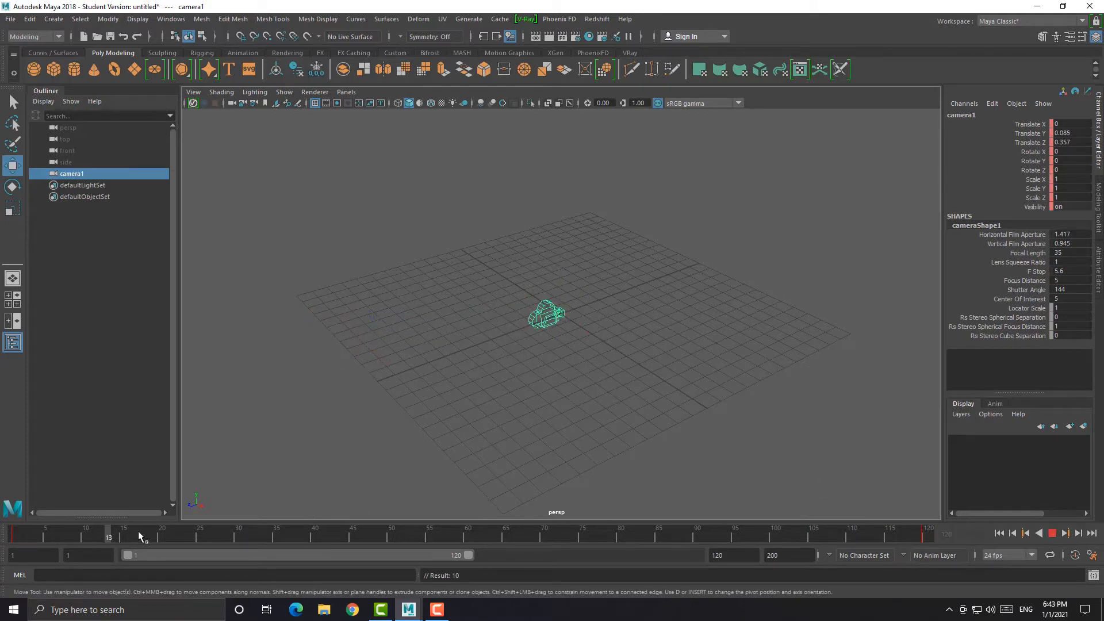
drag(545, 315, 351, 332)
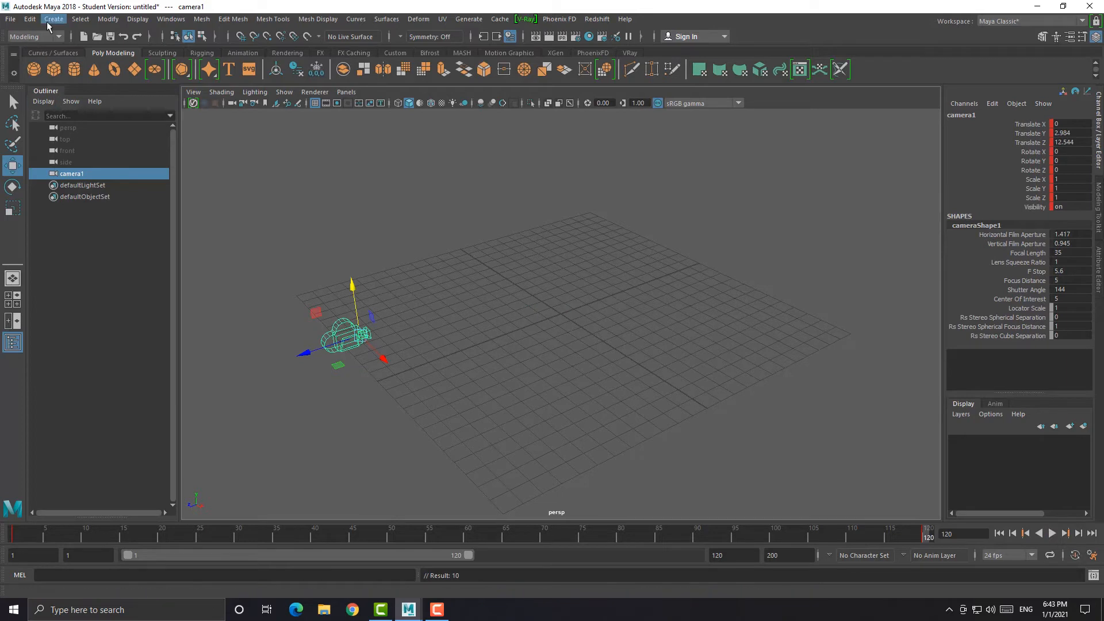
click(30, 20)
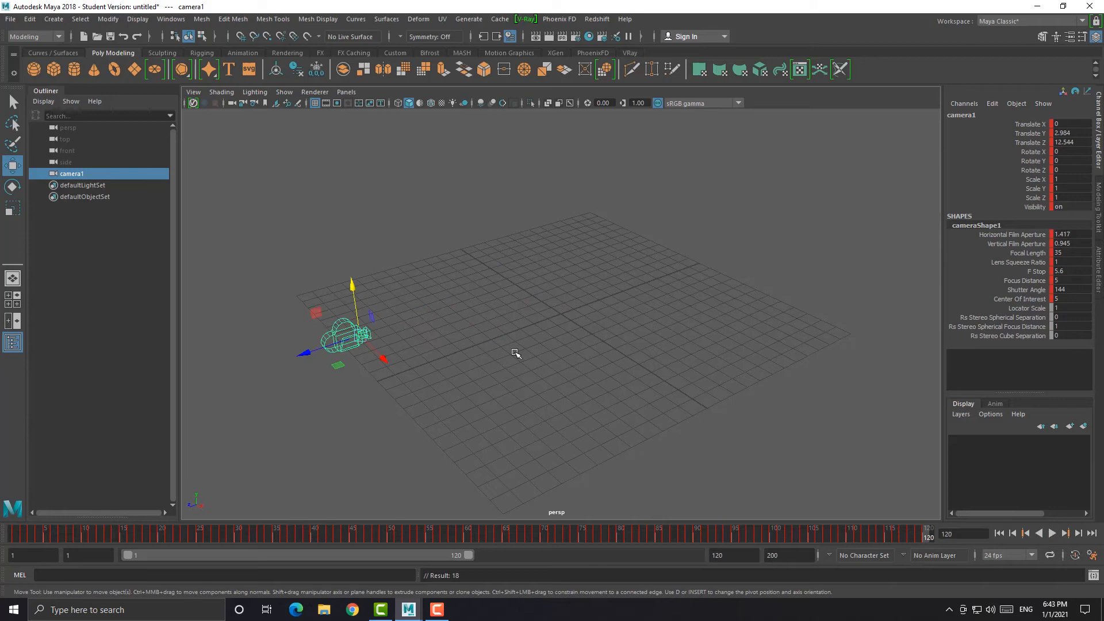
click(516, 352)
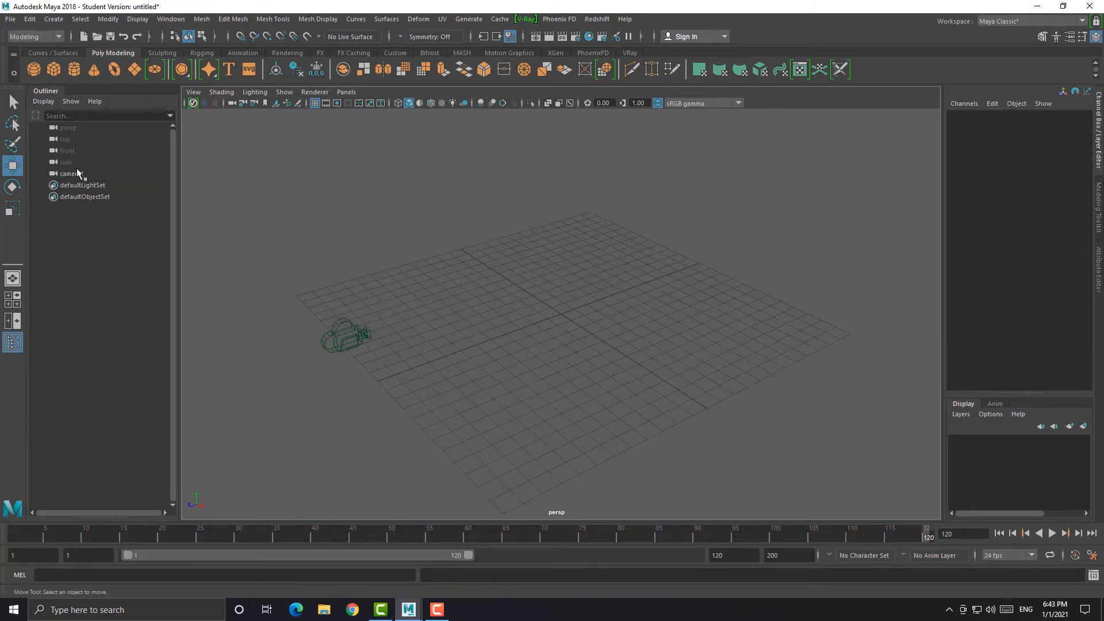
Save the scene to the Desktop as Maya ASCII file 'camera', accepting the student version warning
click(10, 19)
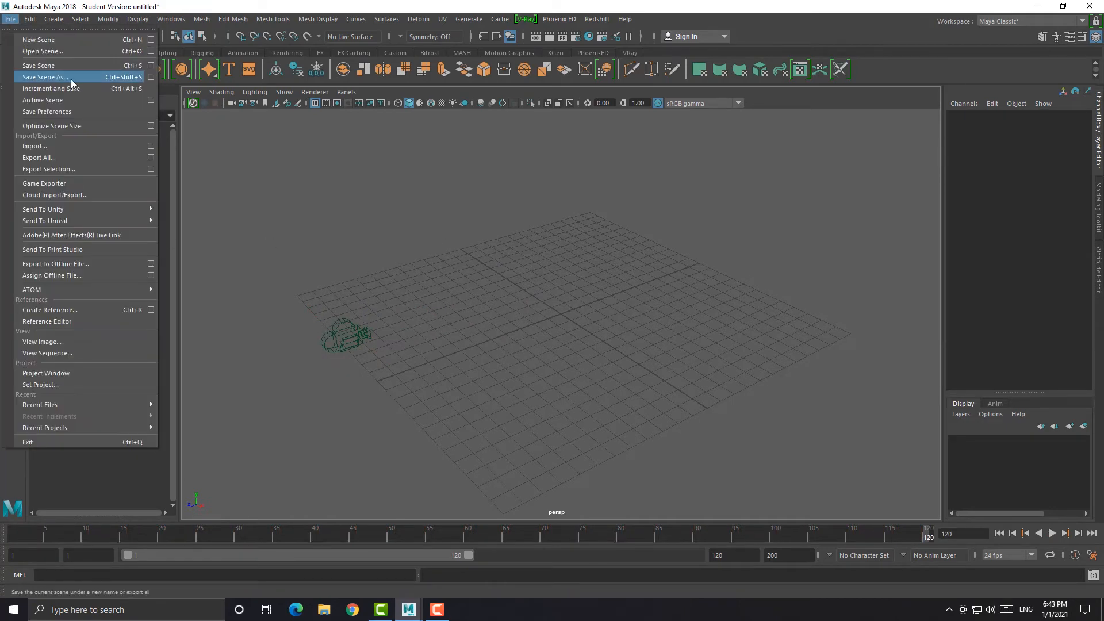
click(44, 77)
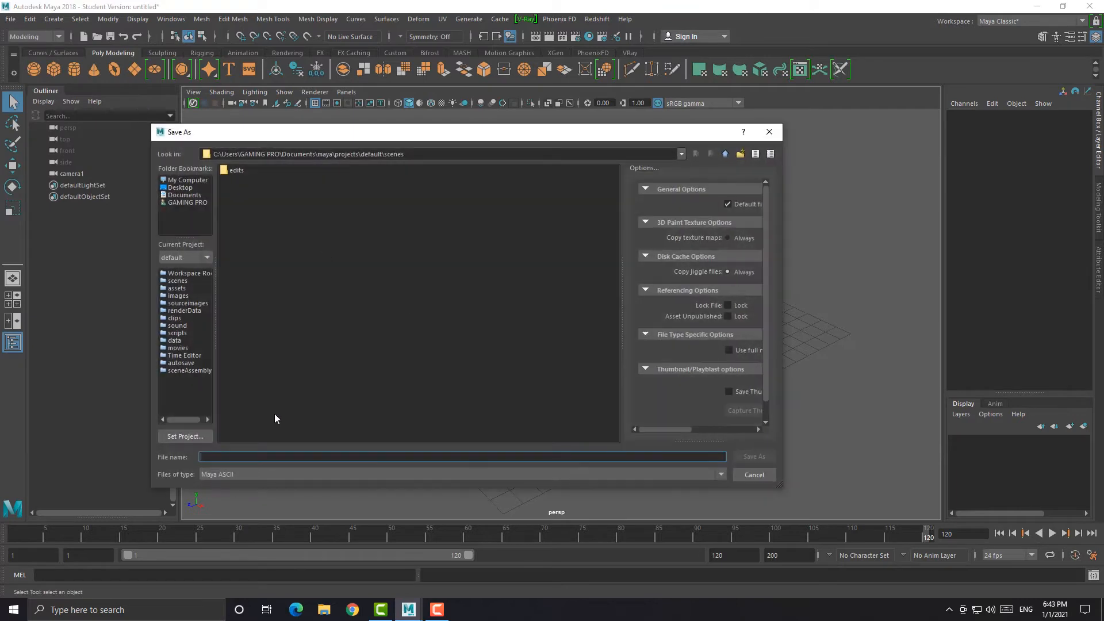
click(719, 474)
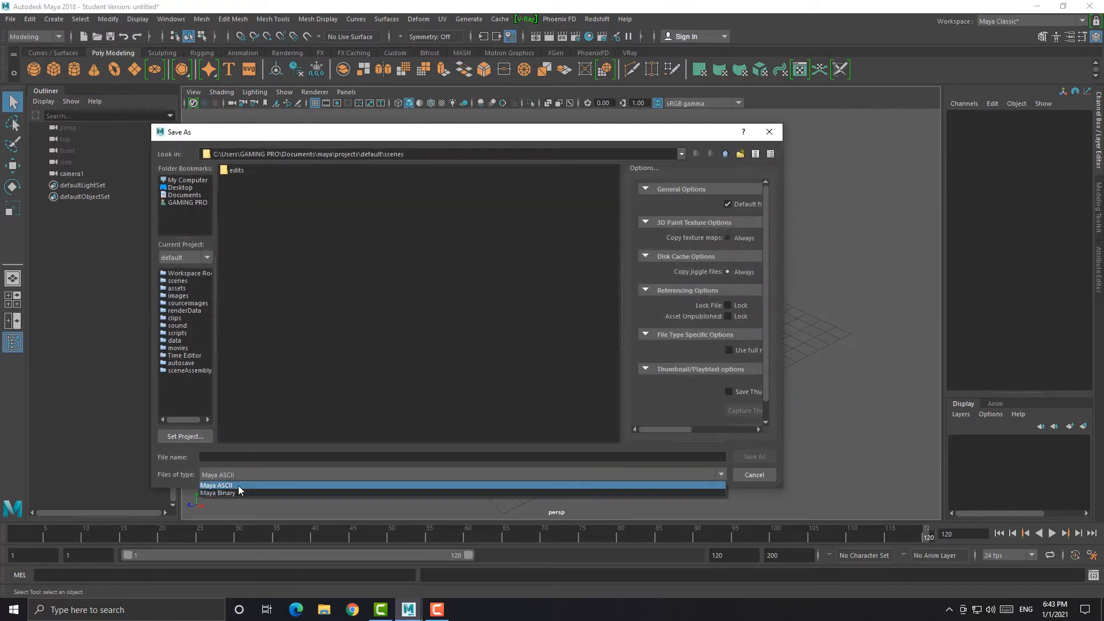
click(180, 188)
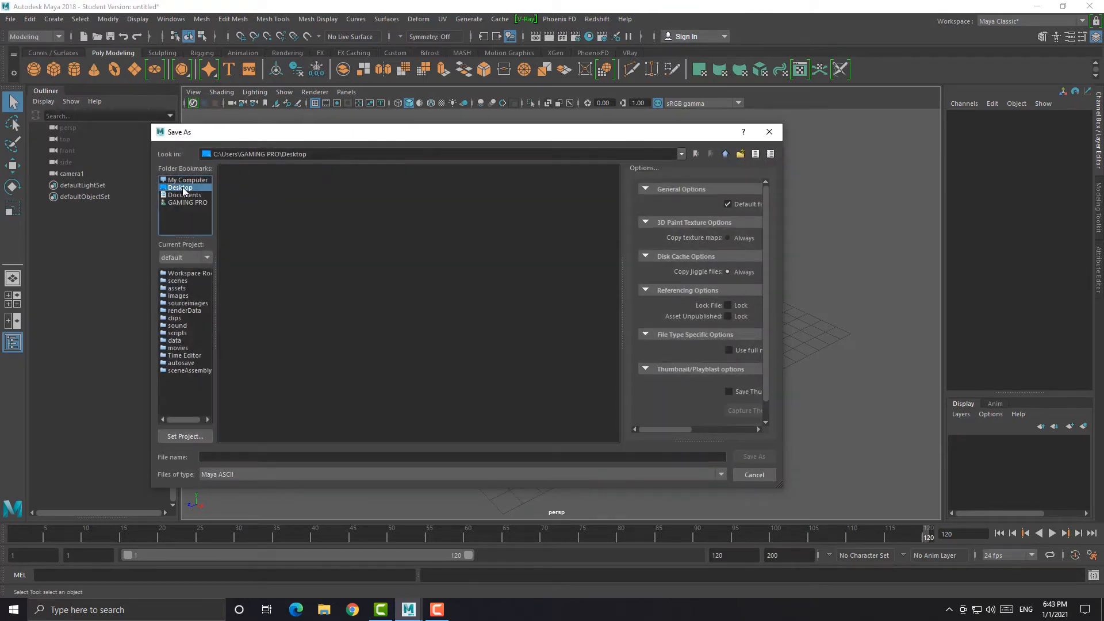
text(c)
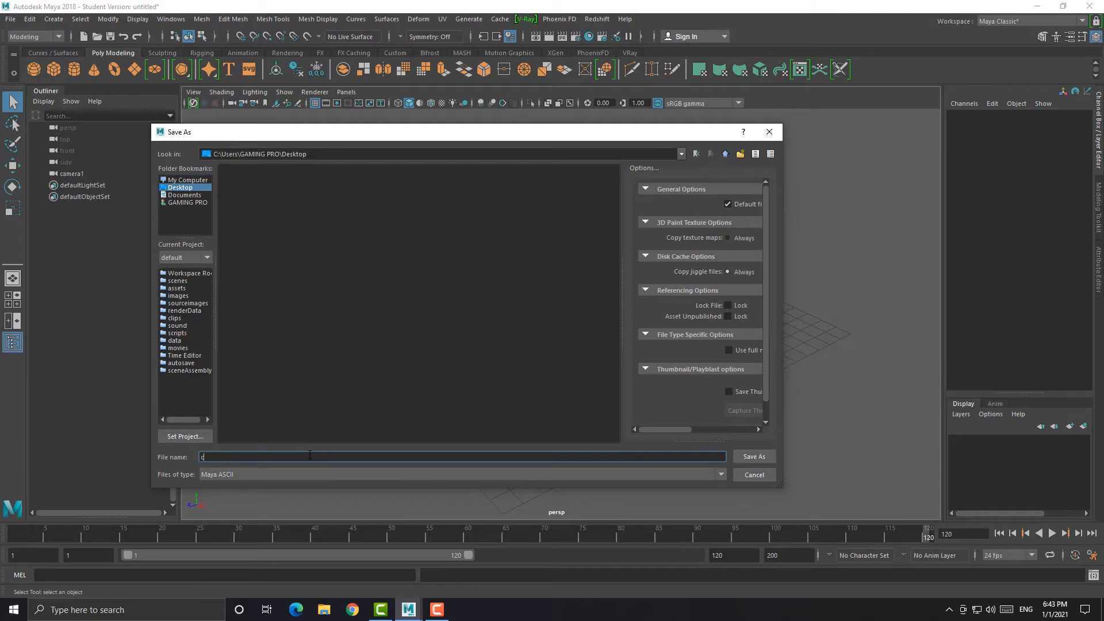
text(amera)
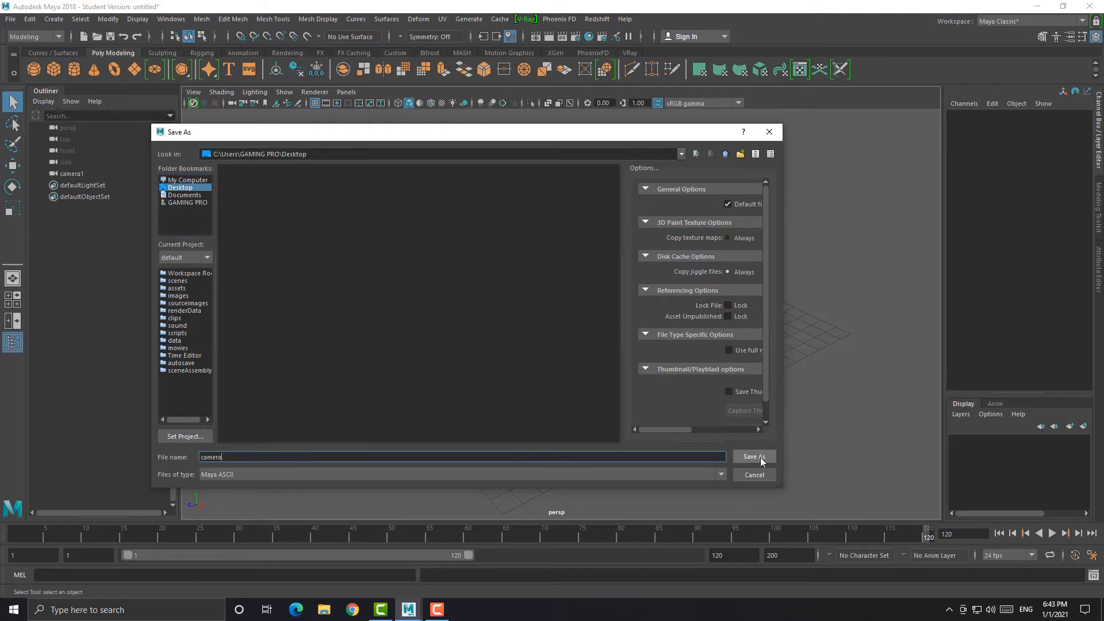
click(753, 457)
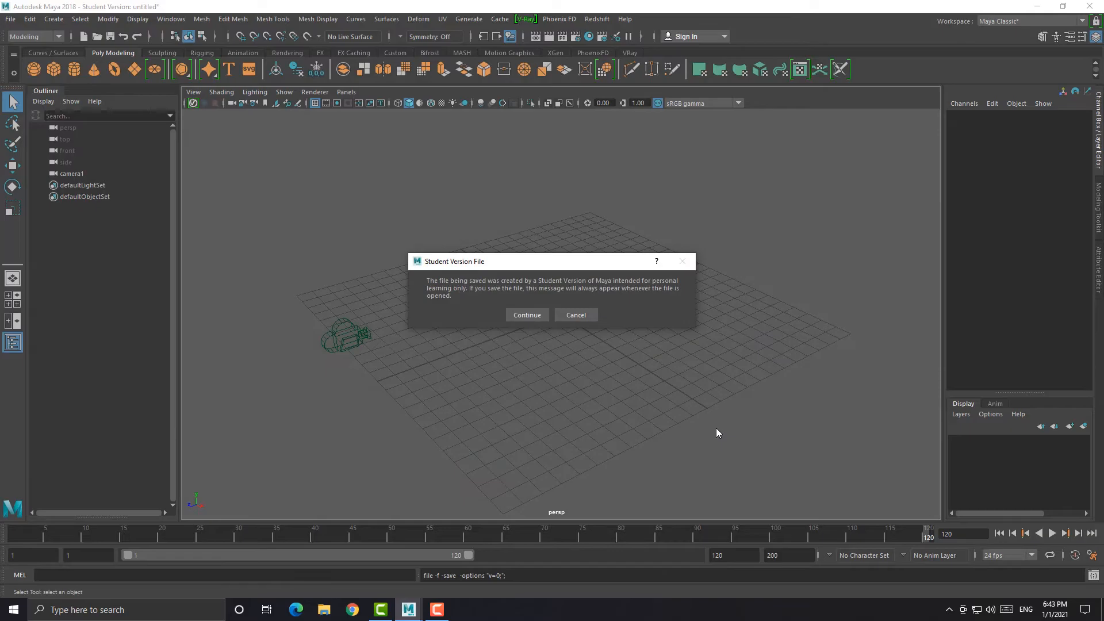
click(464, 610)
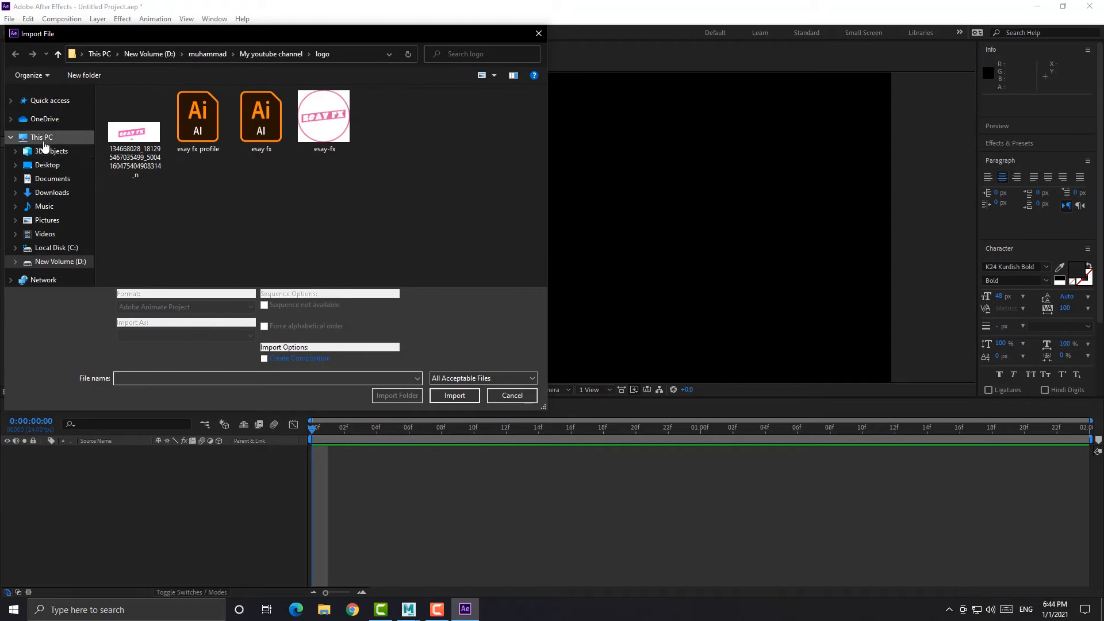
Import camera.ma from the Desktop as a composition and open it to show the cameraShape1 layer
click(47, 164)
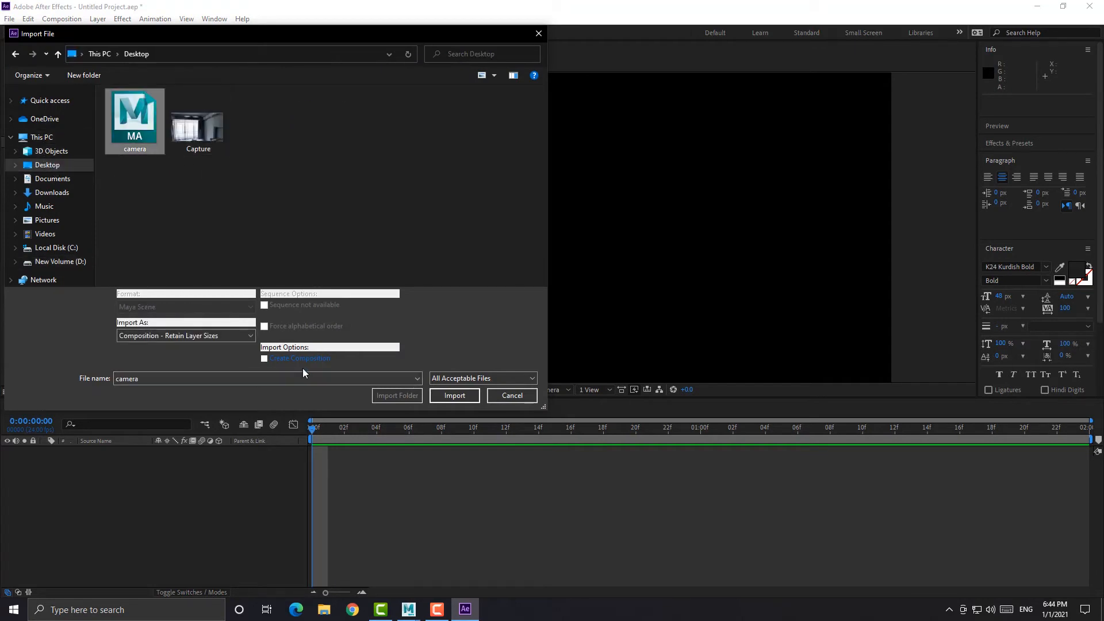
click(454, 395)
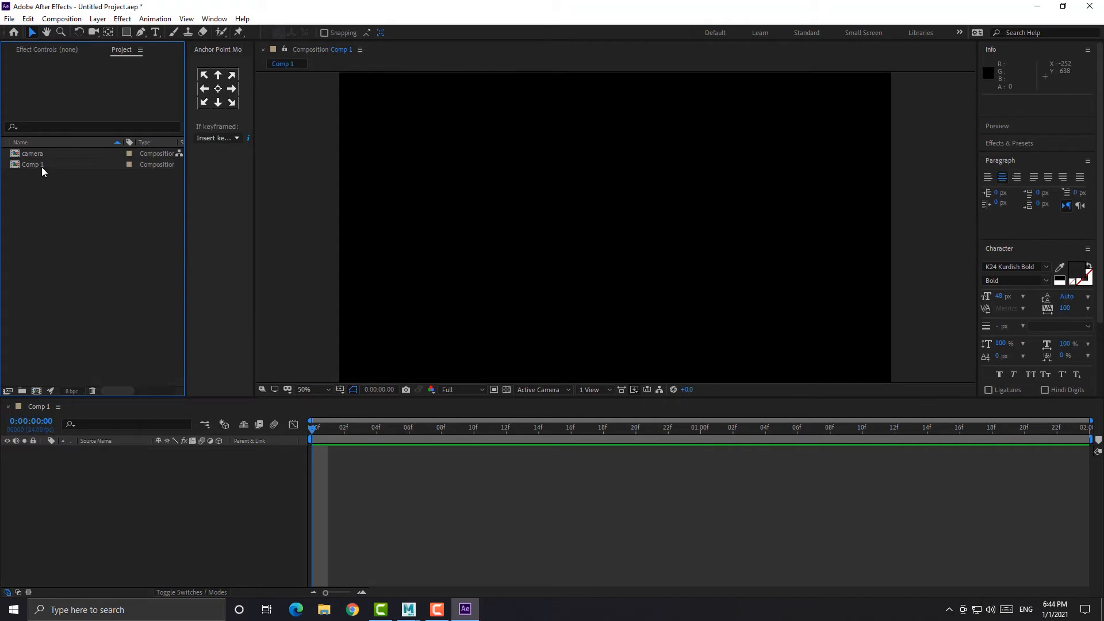
click(33, 165)
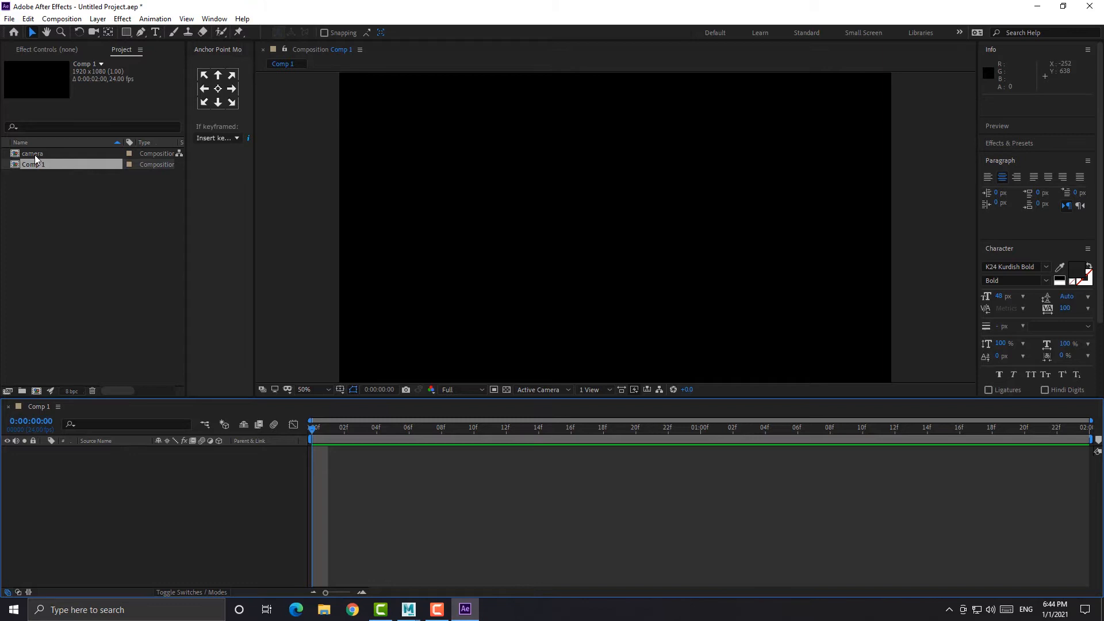
double_click(33, 153)
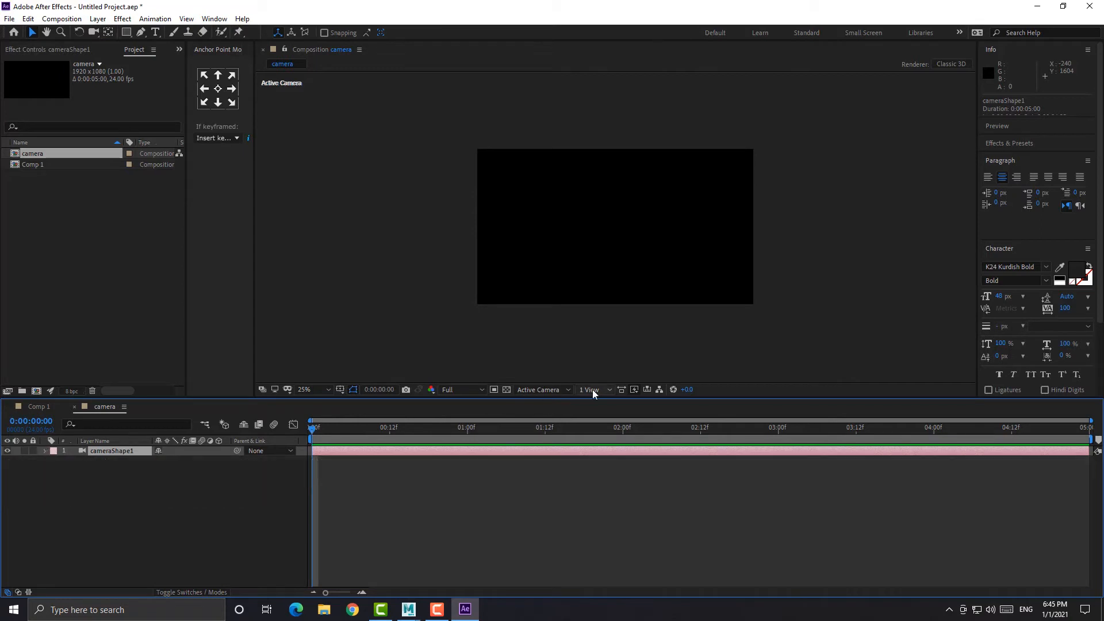
Show 2 Views and expand cameraShape1's position, rotation and zoom keyframes, then go to Maya
click(594, 390)
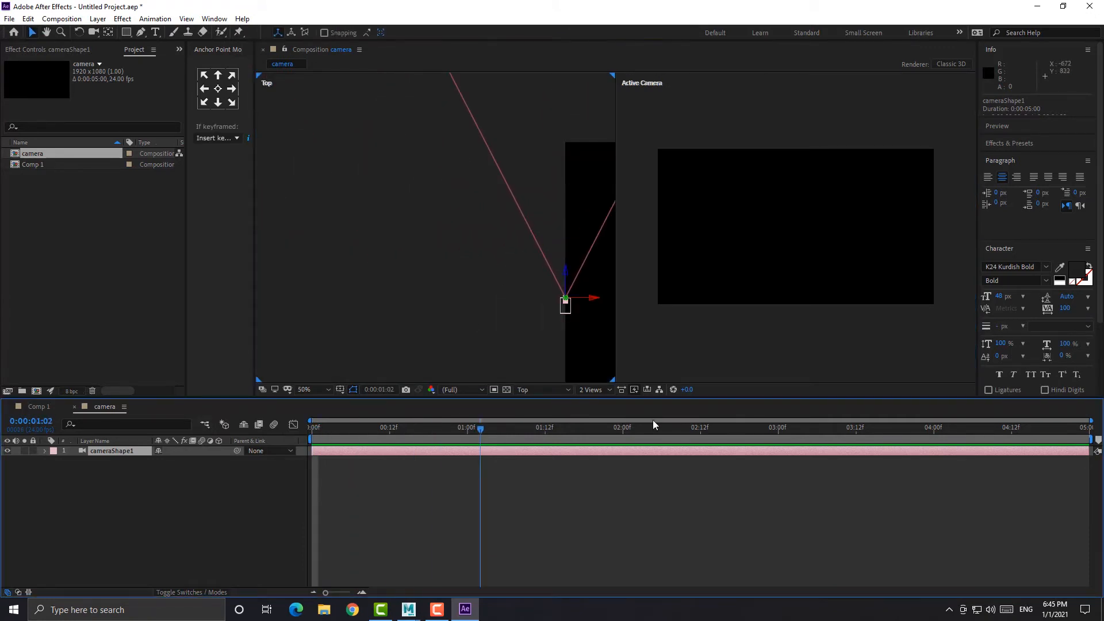
click(682, 428)
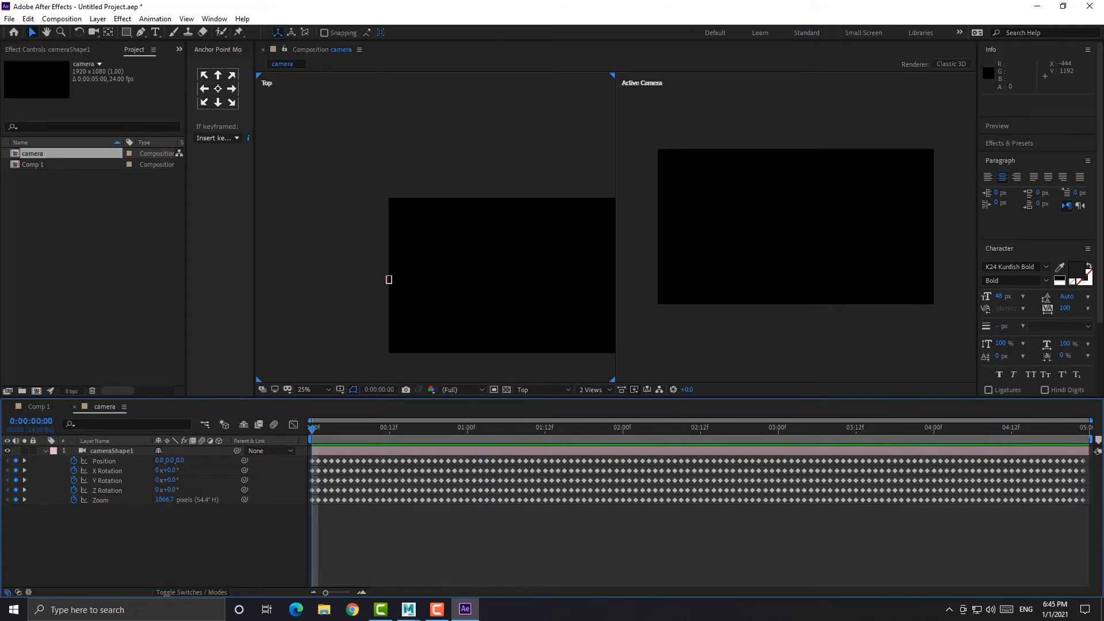
click(407, 610)
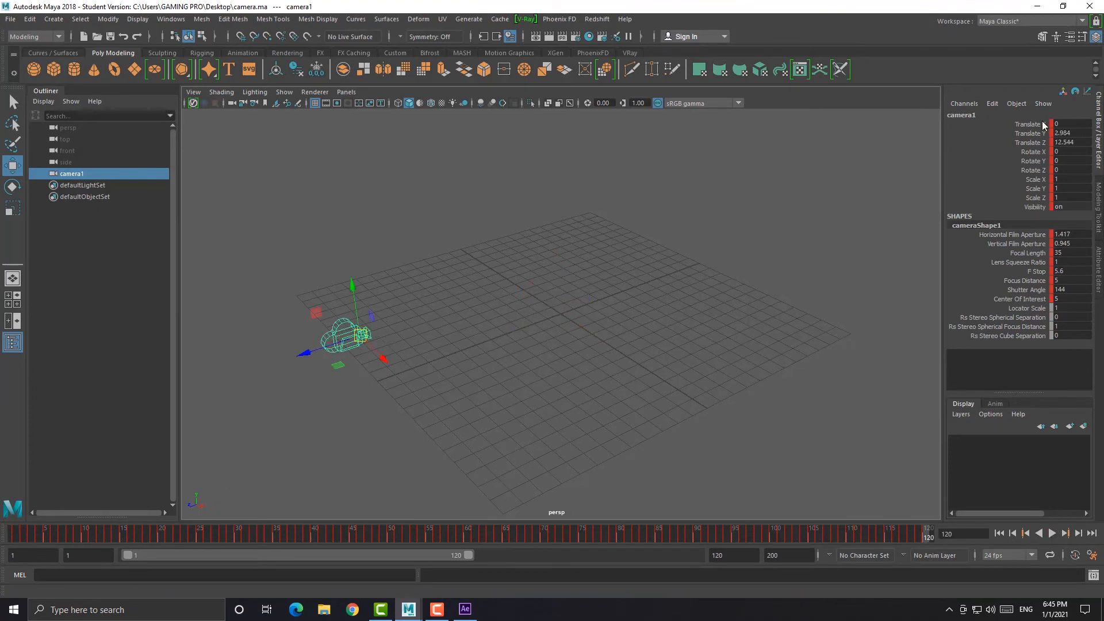
Check camera1's Translate values in the Channel Box and return to After Effects
click(464, 609)
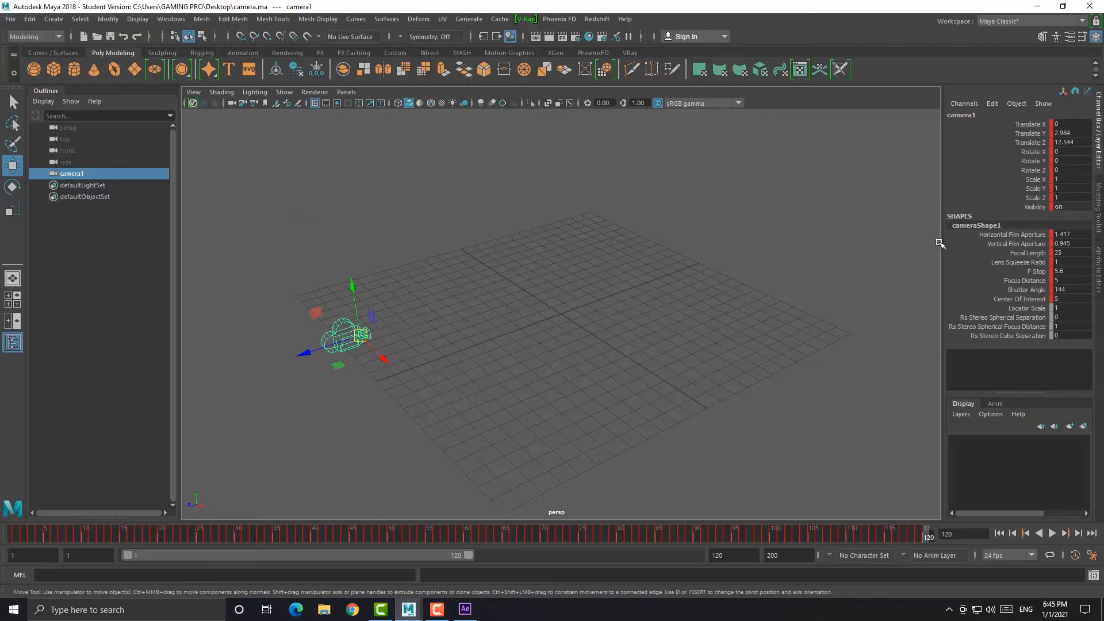
click(463, 610)
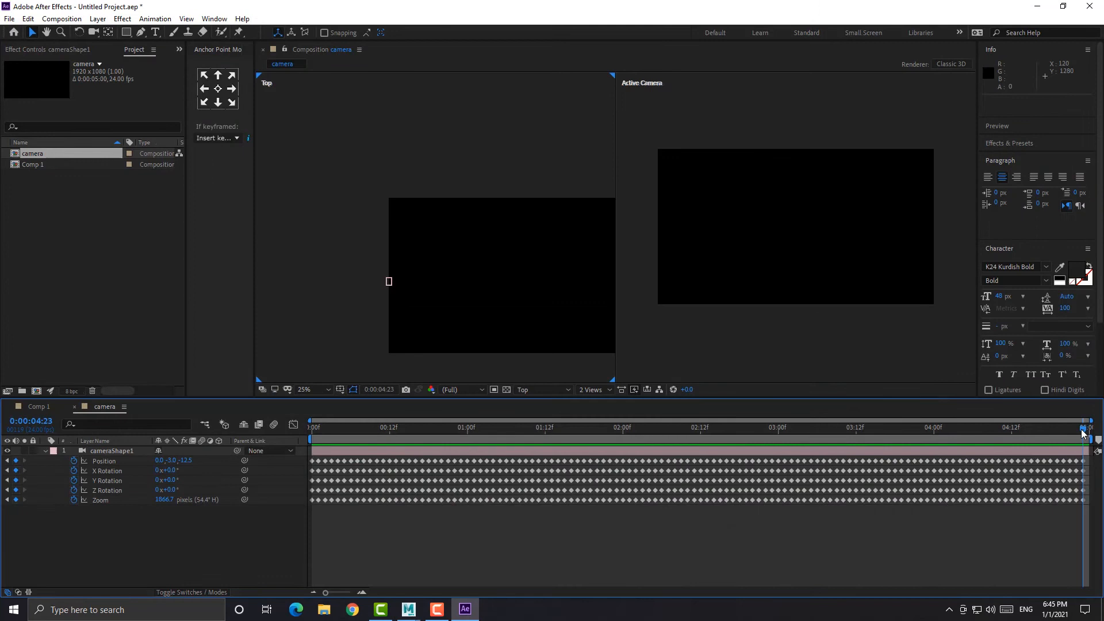
Add a text layer reading ESAY FX and move it below cameraShape1 in the timeline
key(home)
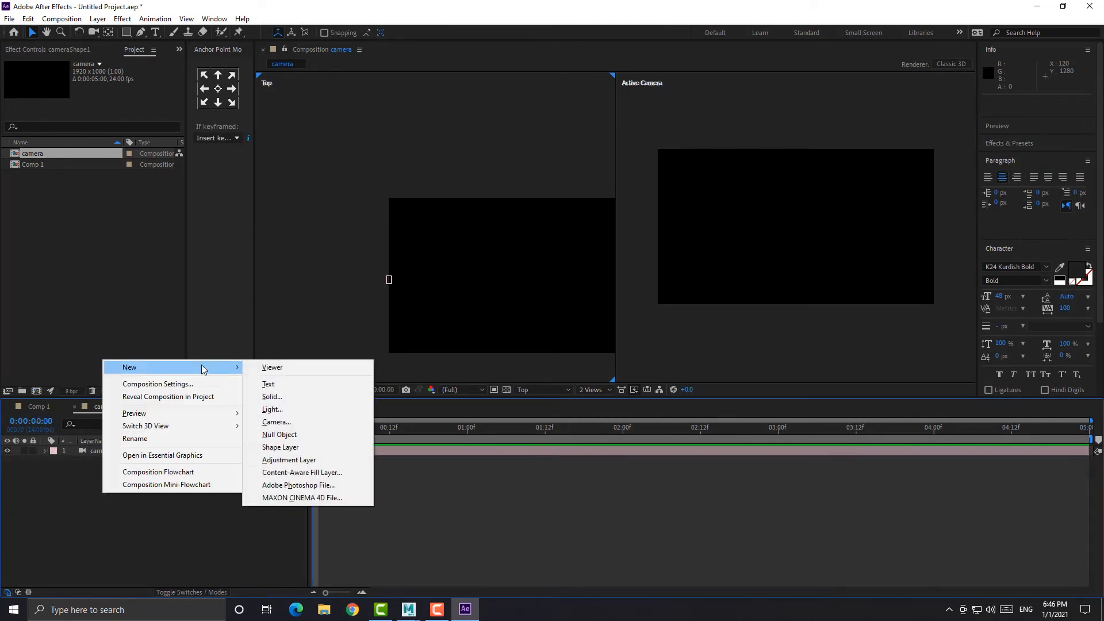
mouse_move(278, 387)
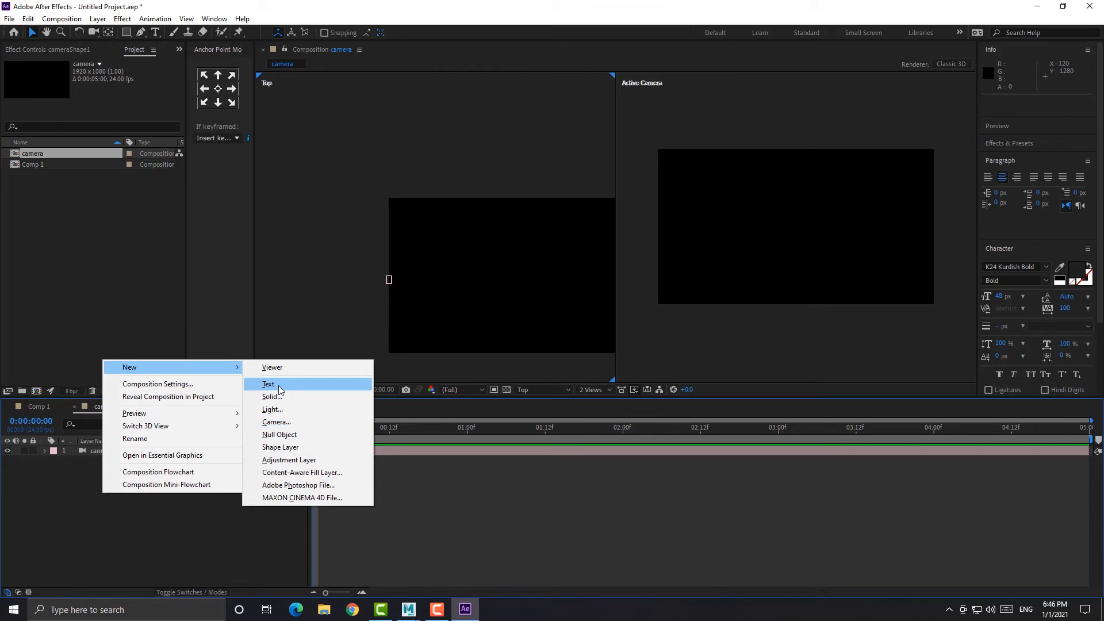
click(268, 384)
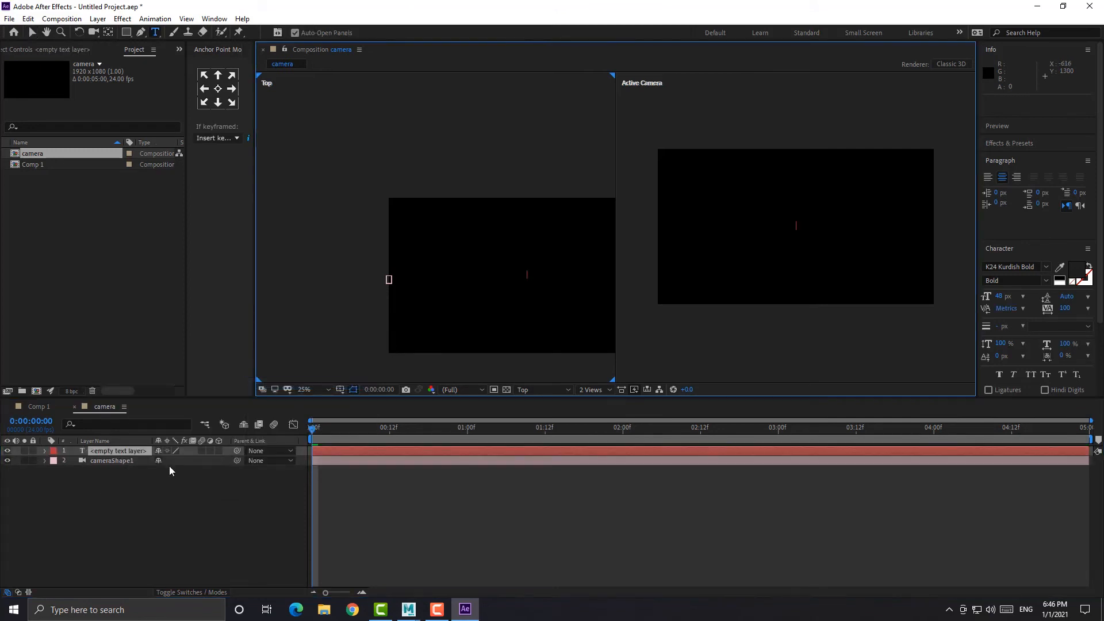
text(ESAY FX)
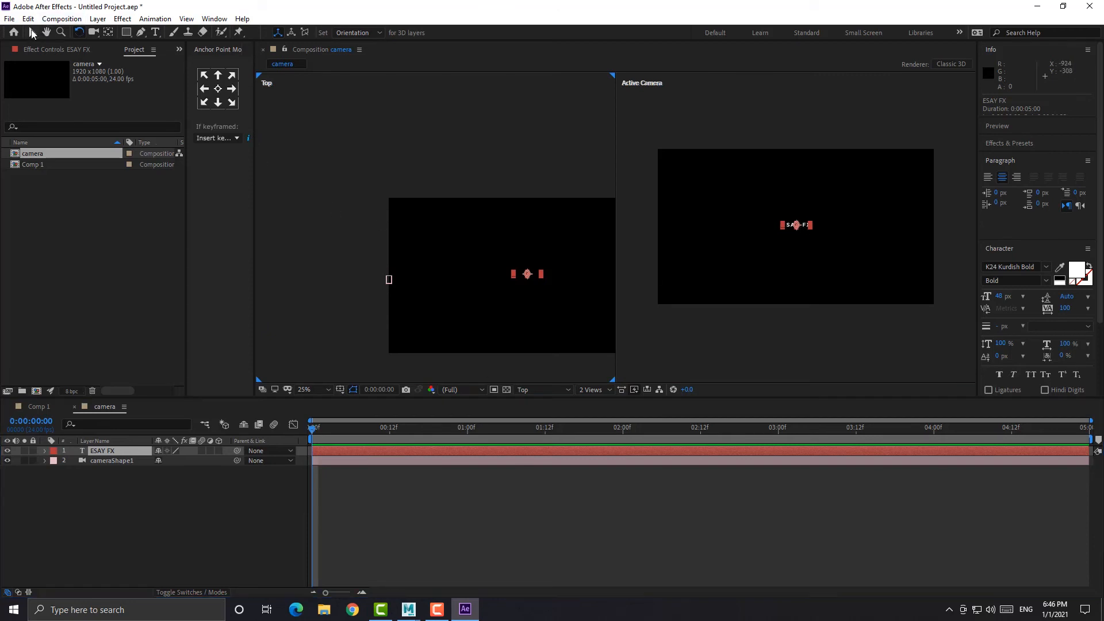
drag(101, 450, 101, 463)
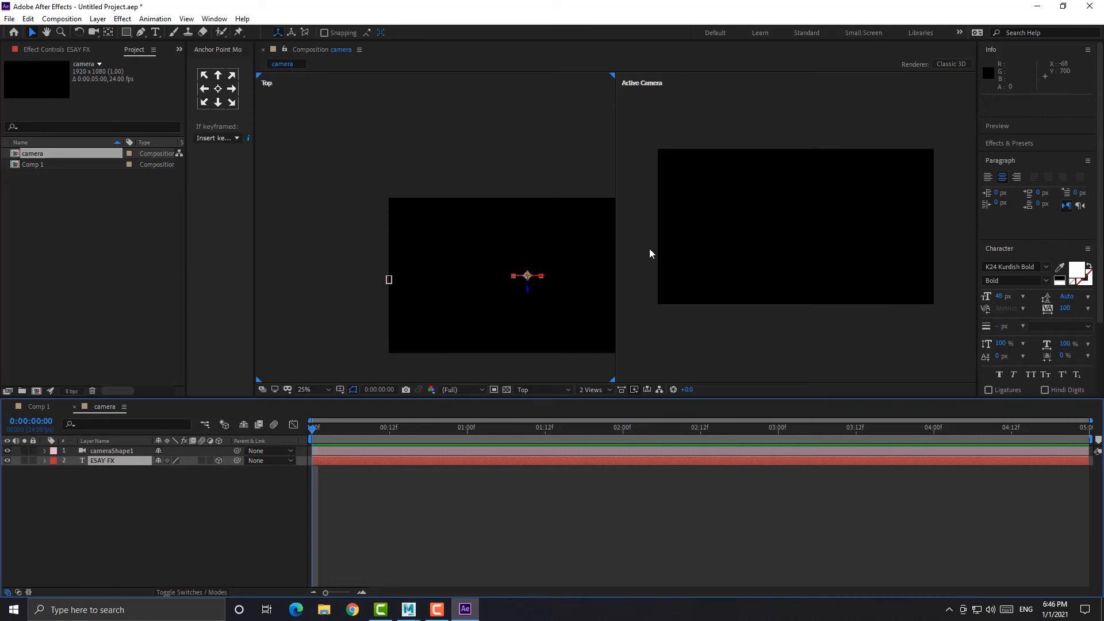
mouse_move(571, 294)
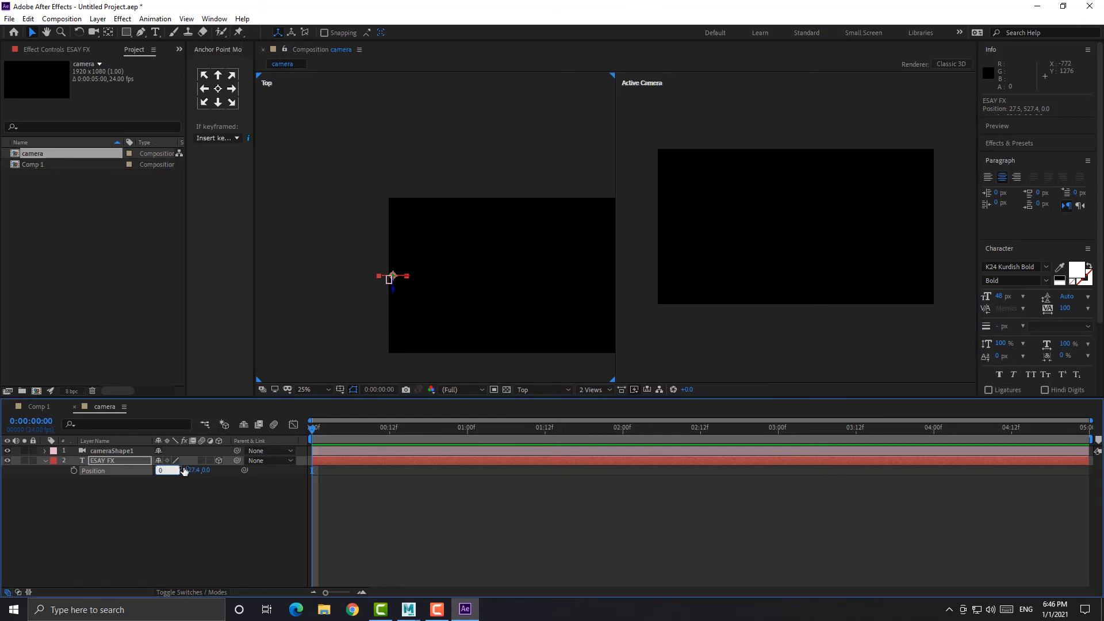
Make ESAY FX a 3D layer and adjust its Position so it centres in the camera view
click(179, 470)
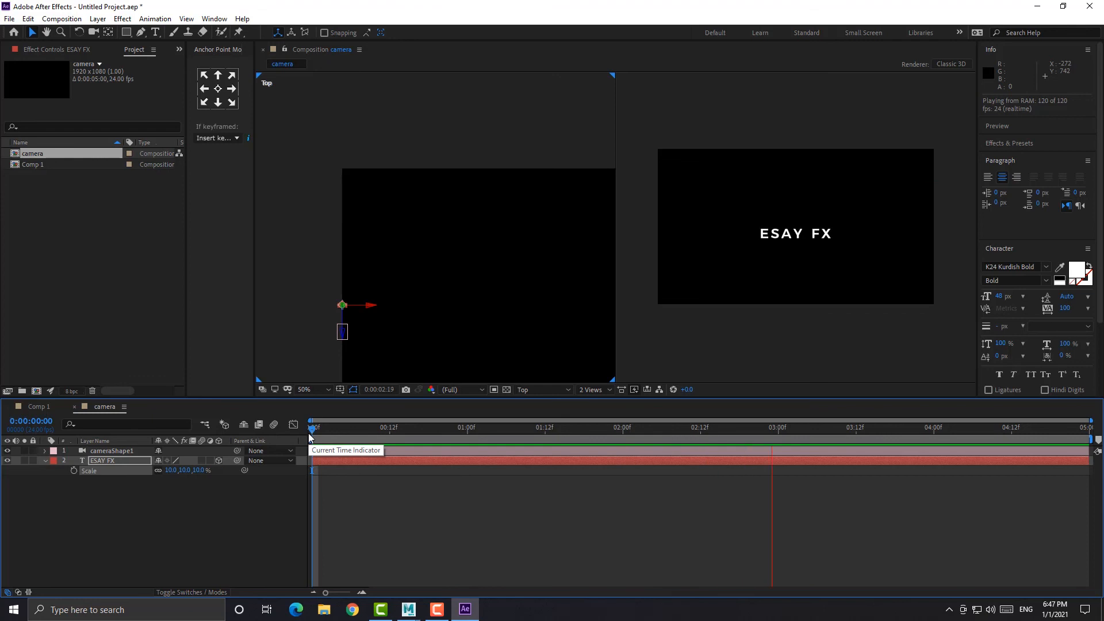
Bring up the Resolution choices and the 3D View list for the Top viewer panel
click(461, 390)
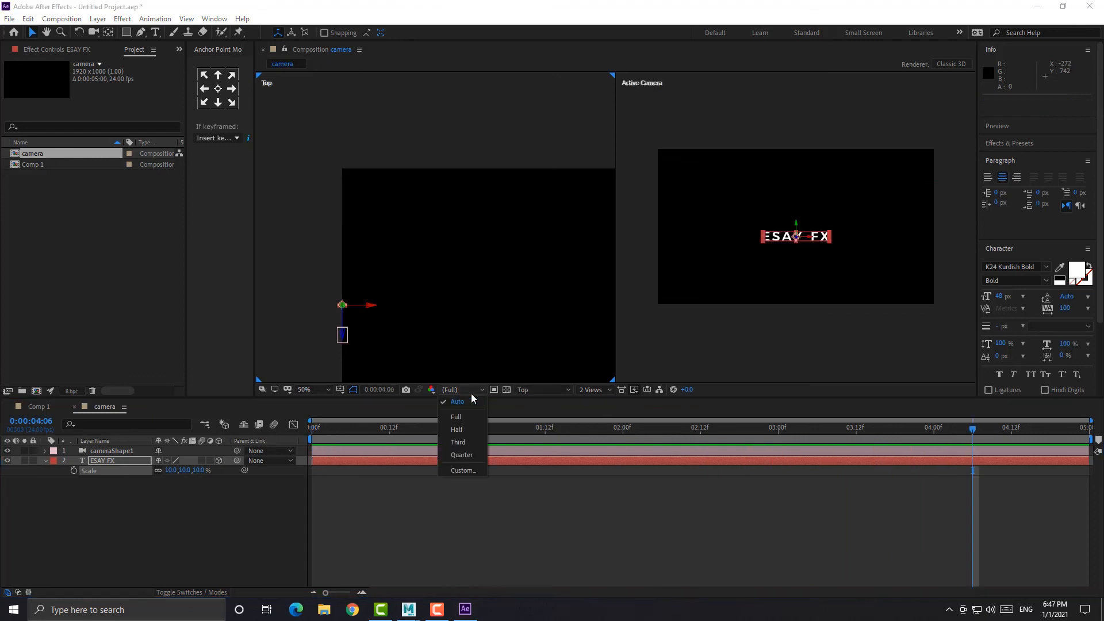
click(542, 390)
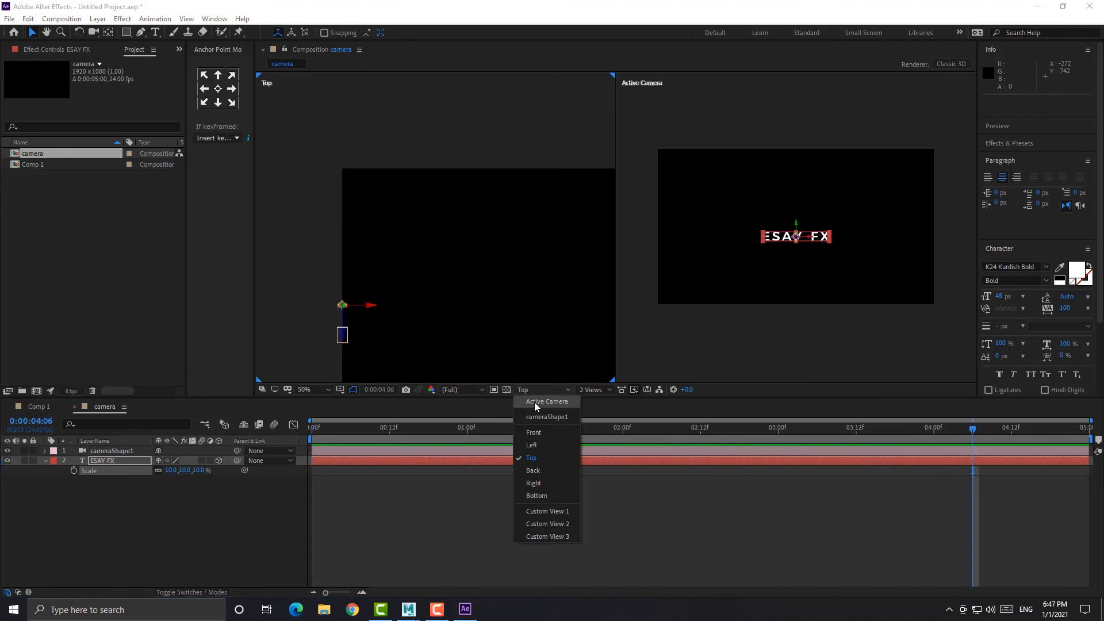